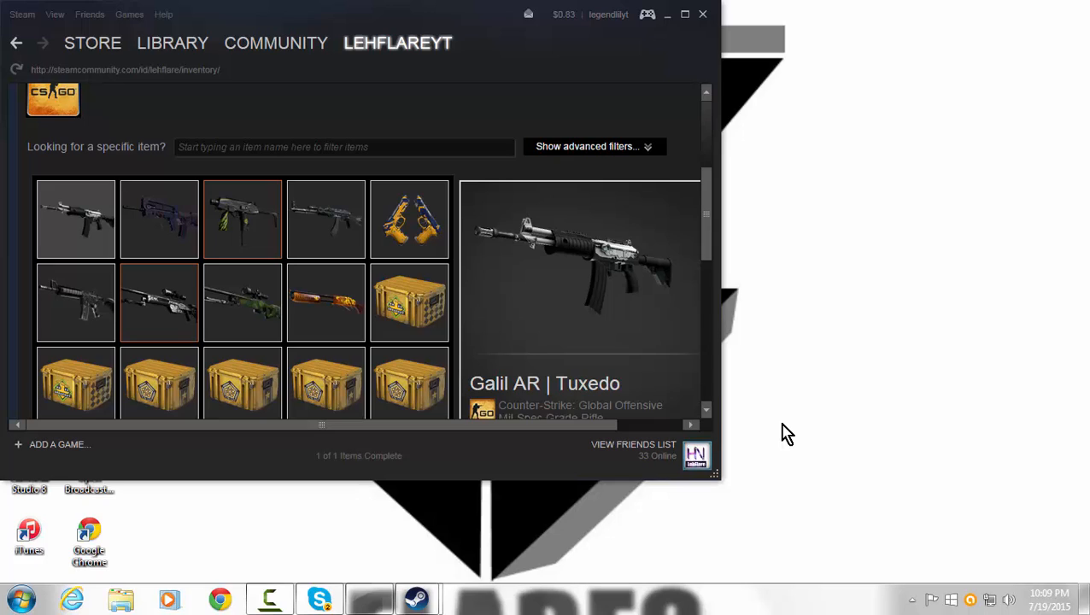
mouse_move(260, 242)
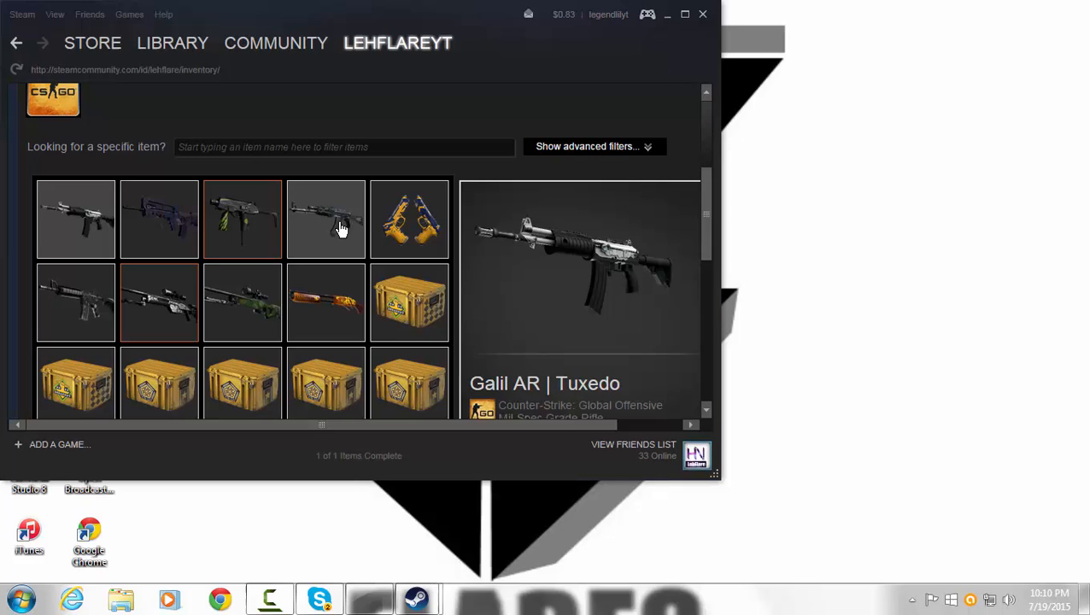
mouse_move(461, 170)
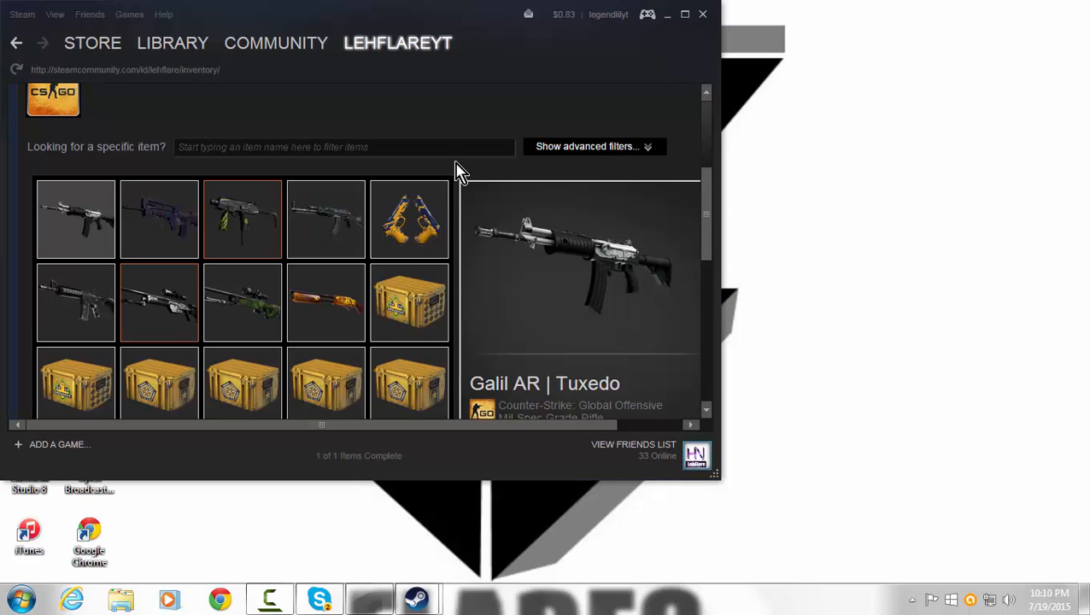